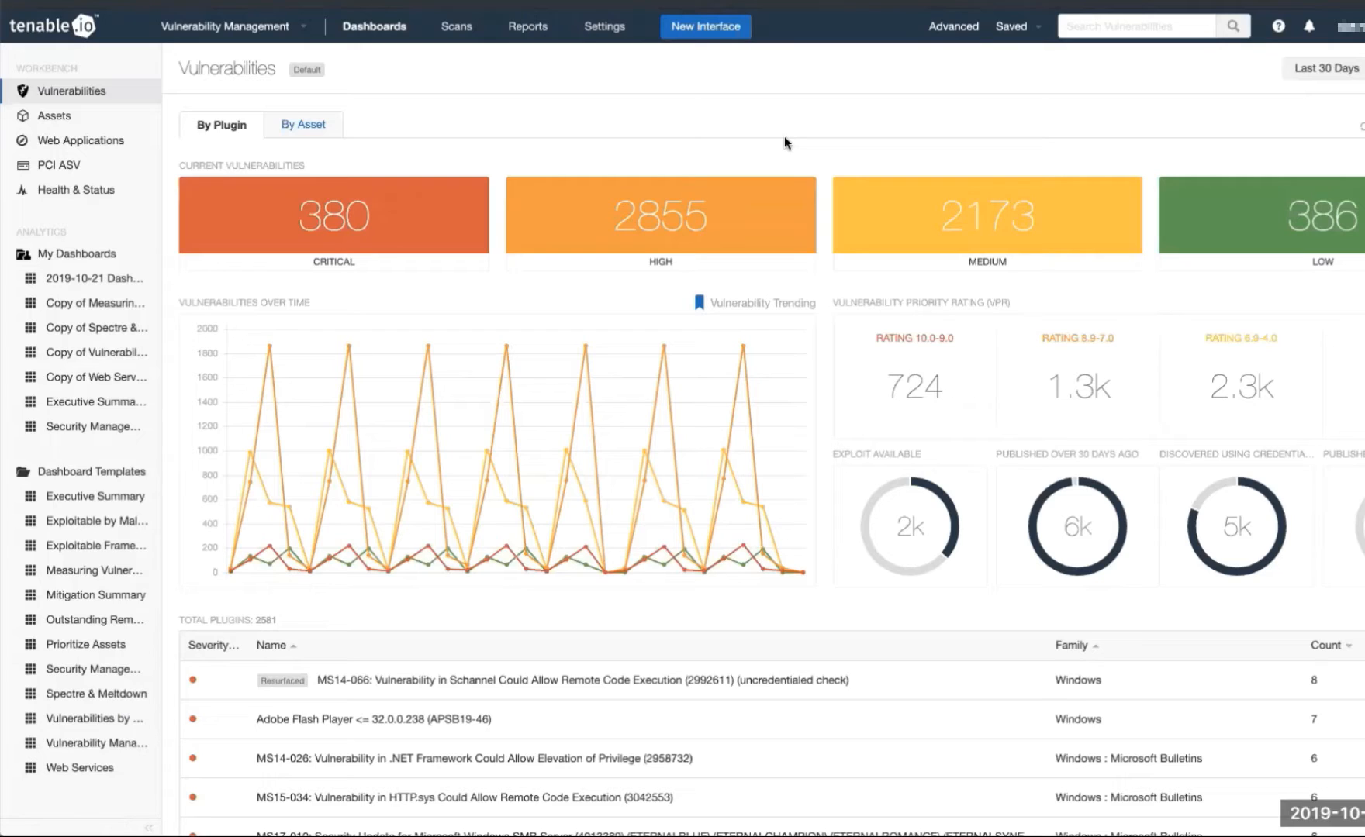
{"action": "mouse_move", "coordinate": [821, 172]}
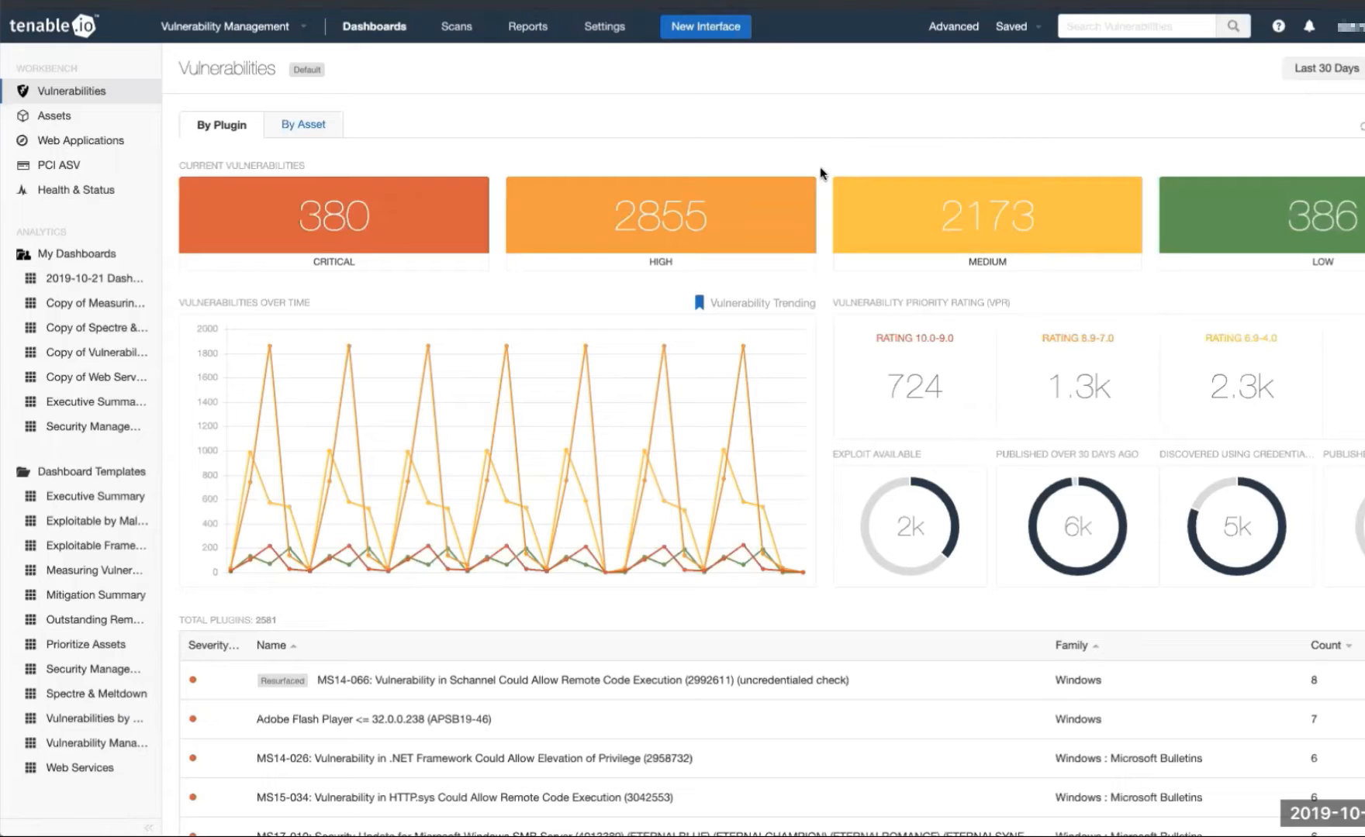
{"action": "mouse_move", "coordinate": [462, 42]}
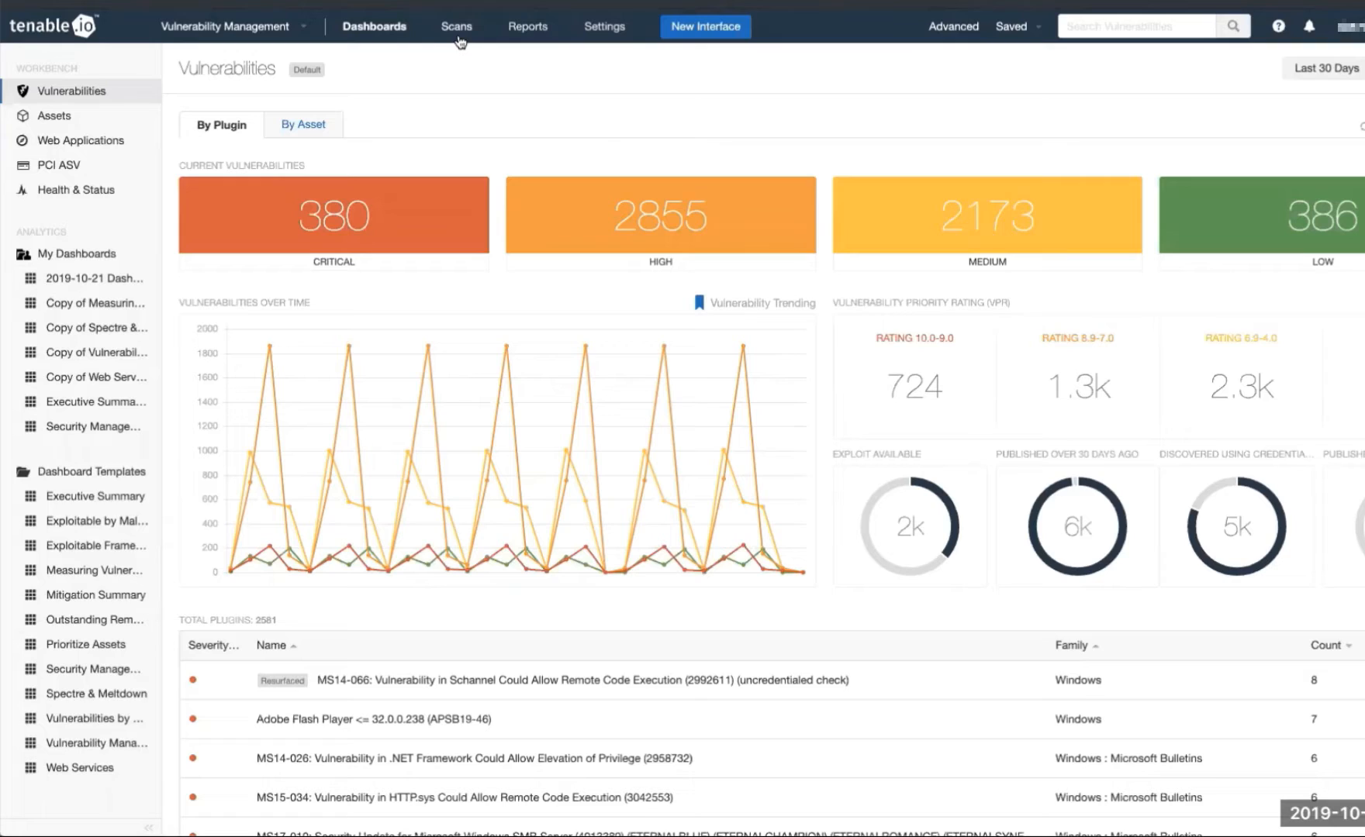
{"action": "mouse_move", "coordinate": [457, 27]}
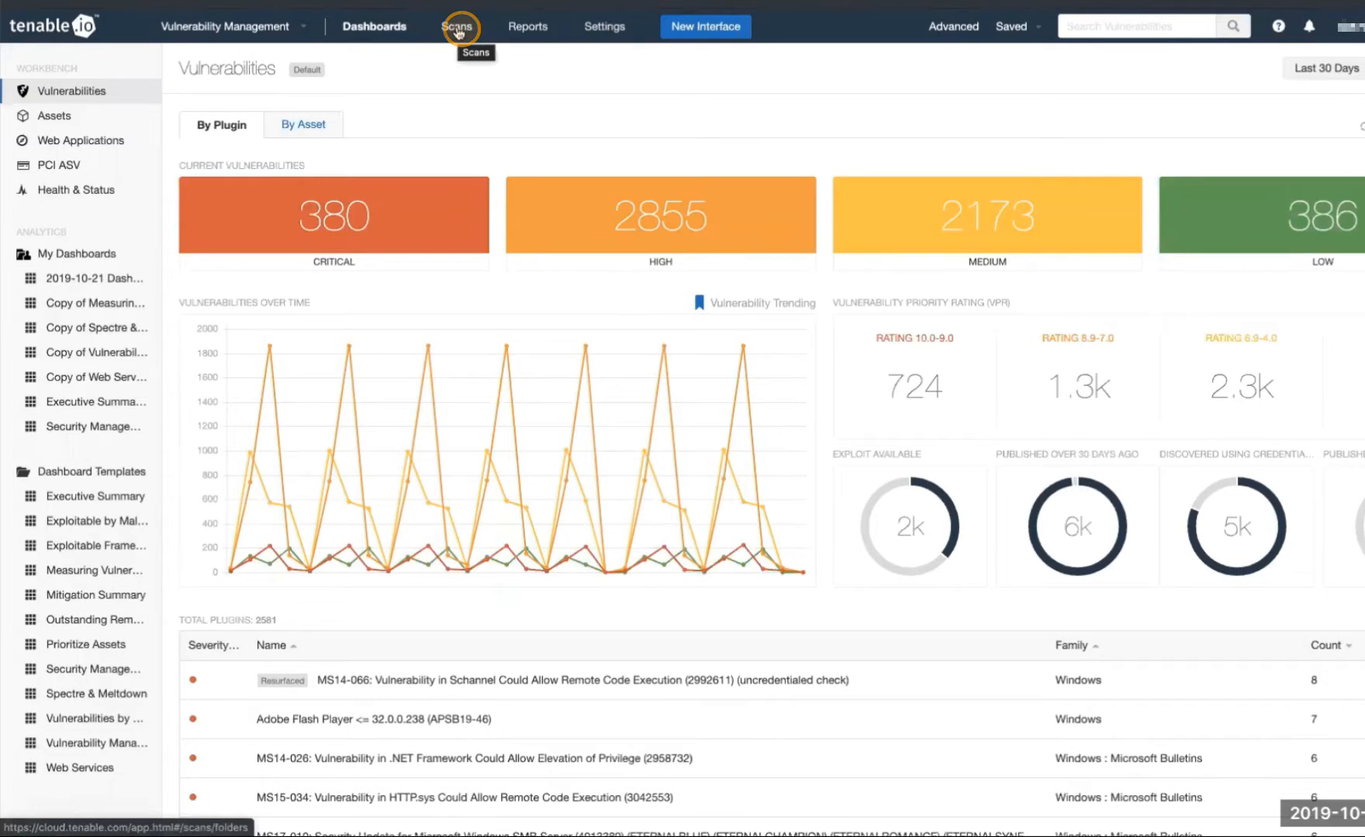
- Open Windows Corp from the Corp Scans folder and tick its October 5 history run
{"action": "left_click", "coordinate": [459, 26]}
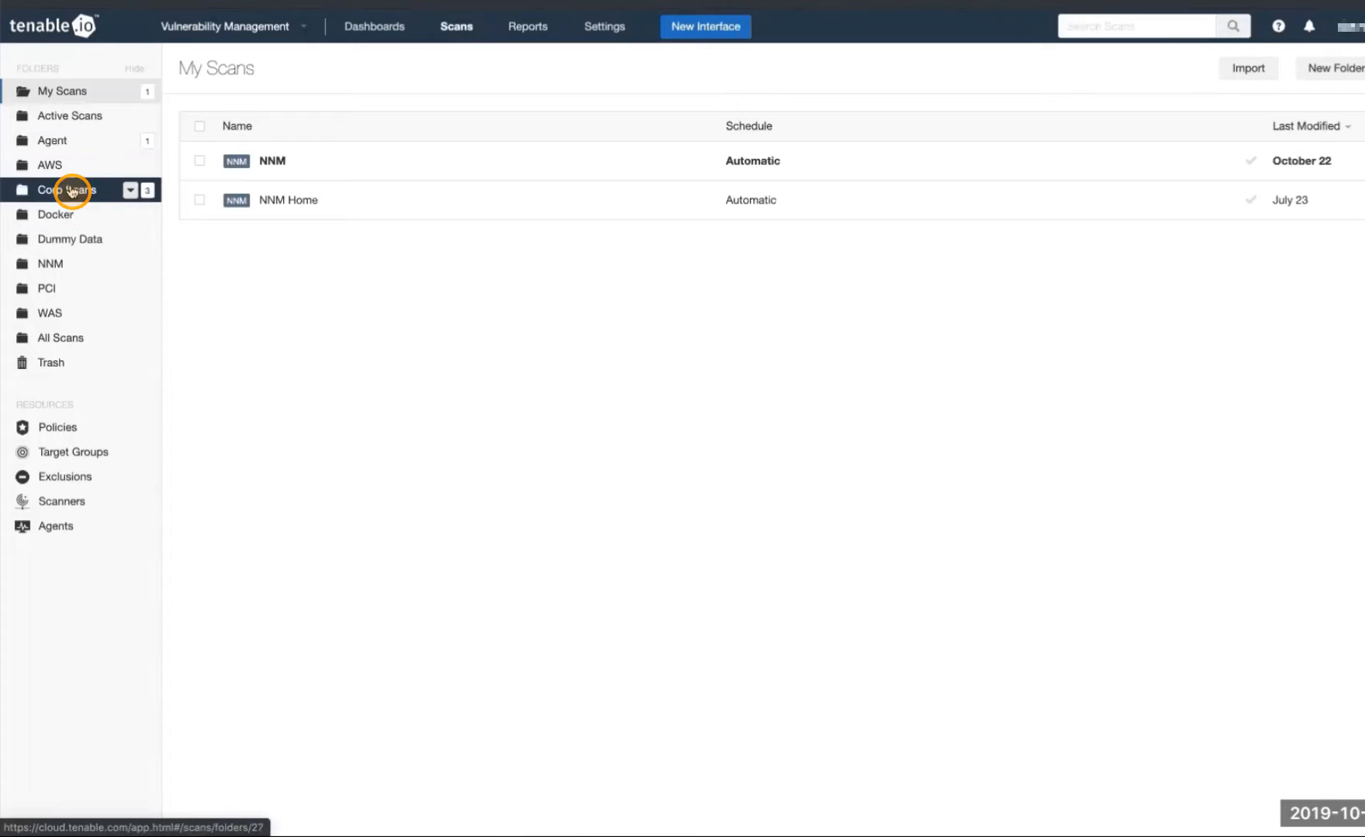
{"action": "left_click", "coordinate": [66, 190]}
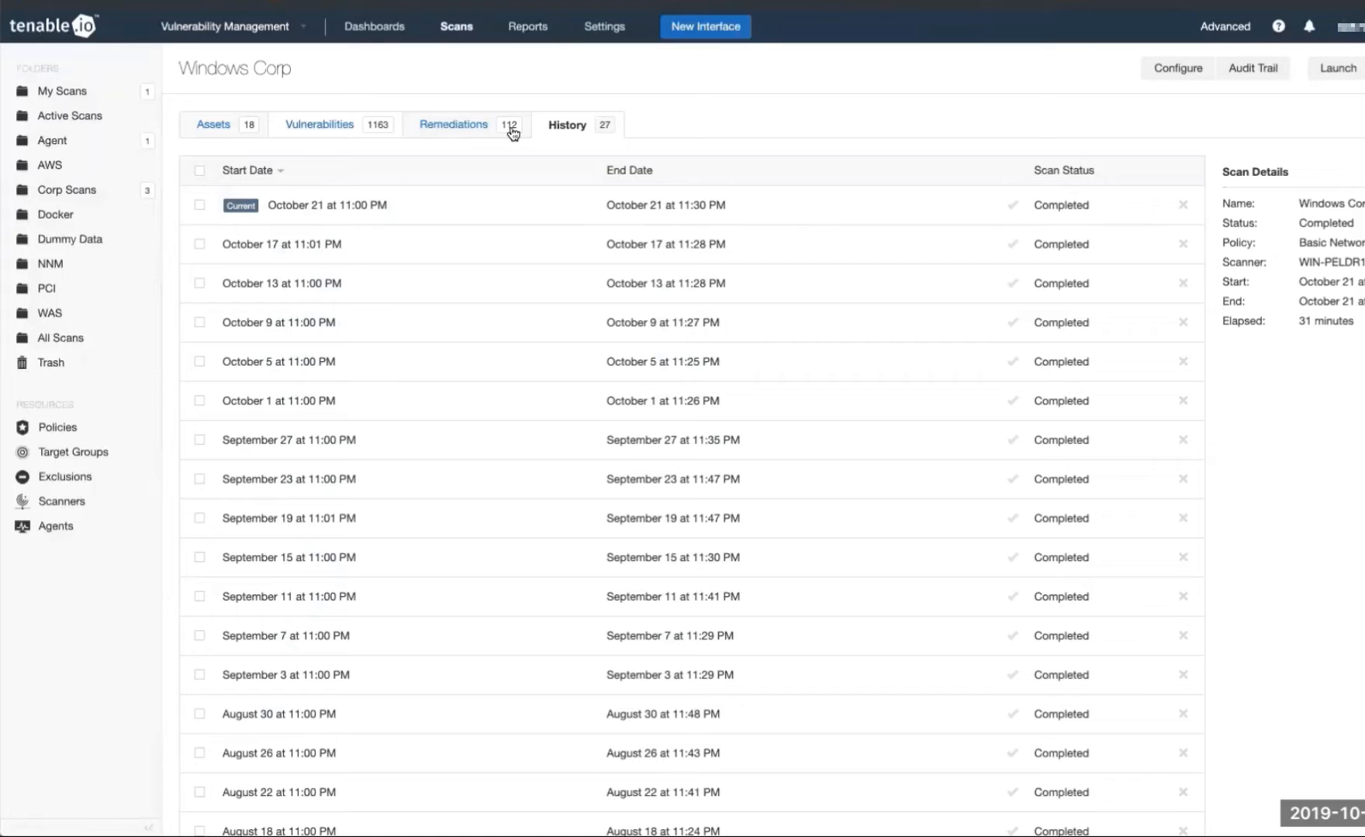
{"action": "left_click", "coordinate": [199, 362]}
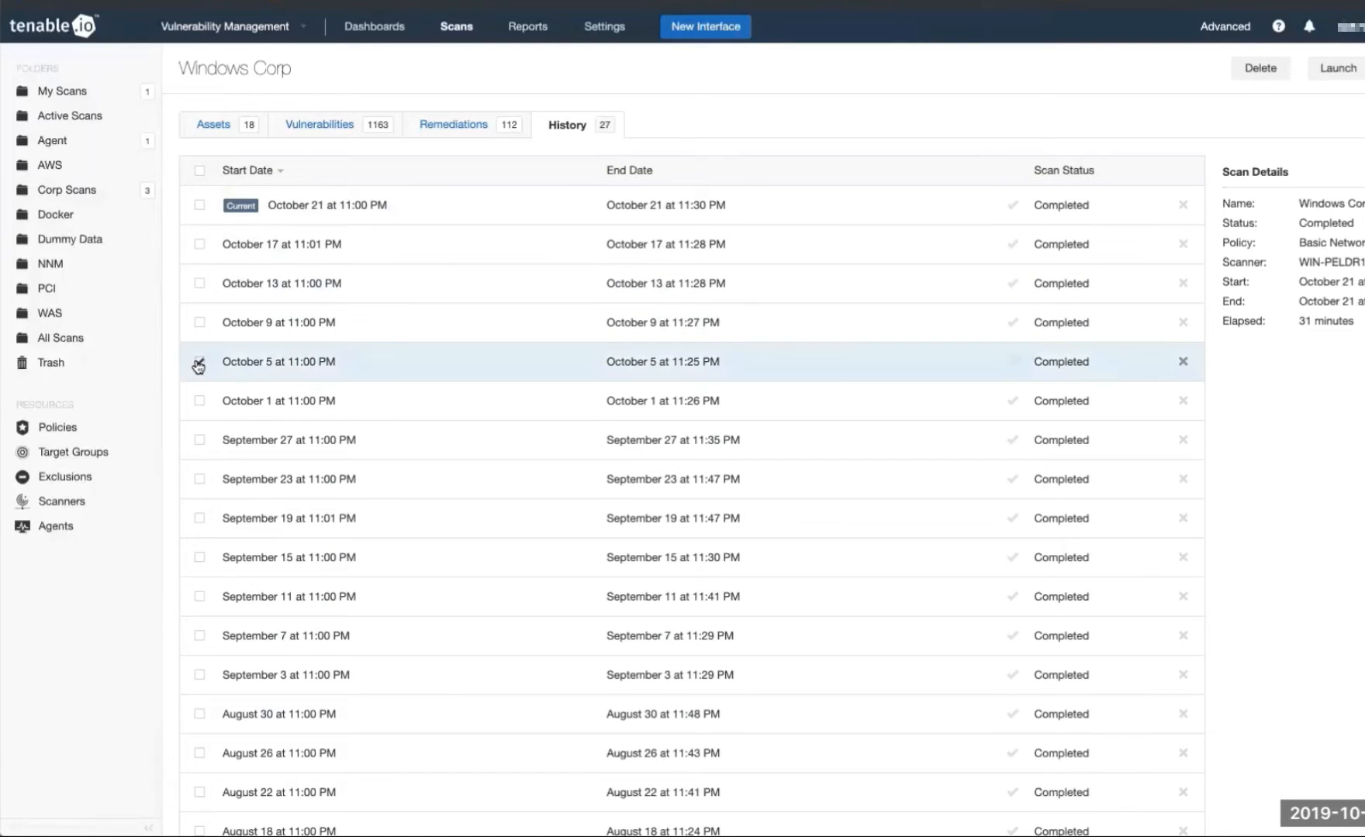
- Keep the October 5 run checked and list the Nessus, PDF, HTML and CSV export formats
{"action": "left_click", "coordinate": [199, 363]}
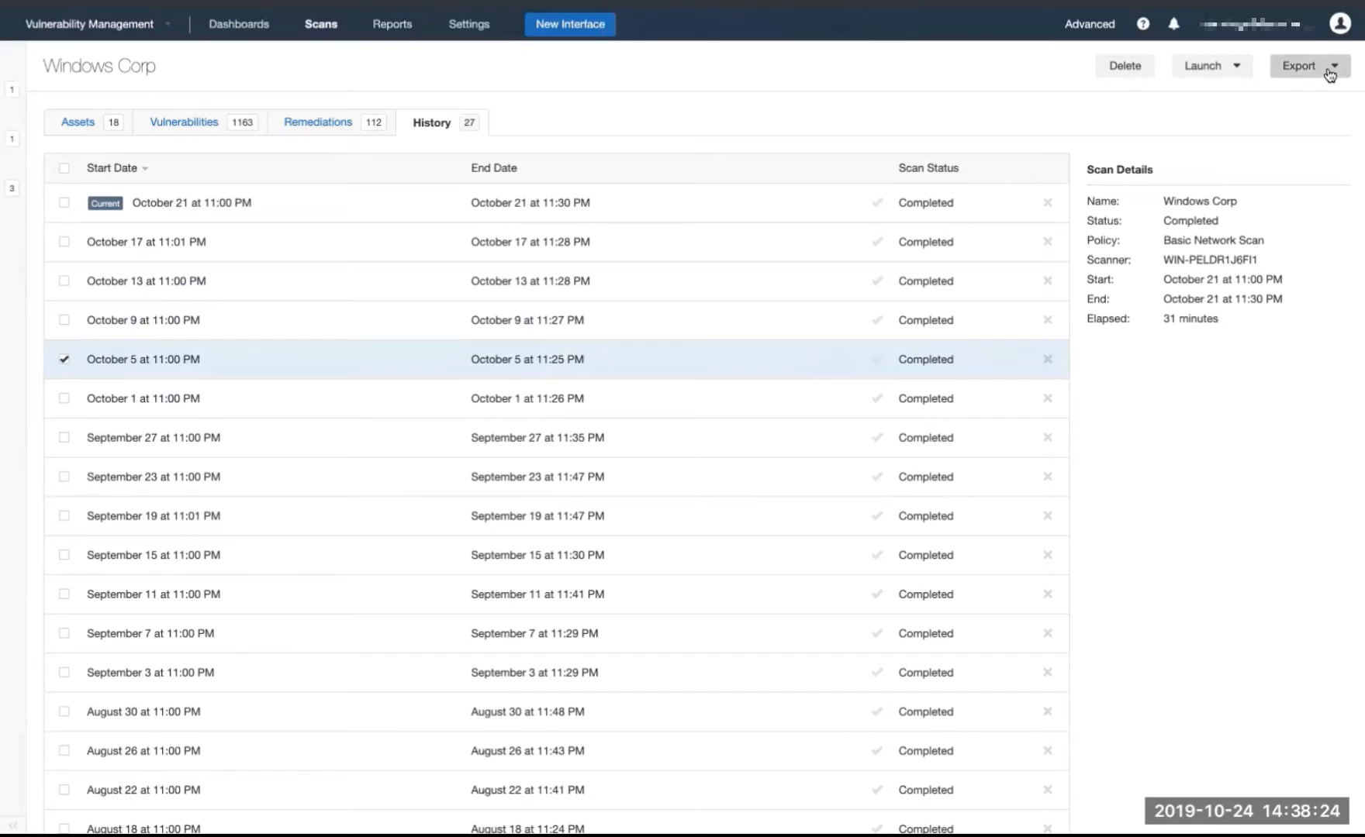
{"action": "left_click", "coordinate": [1336, 66]}
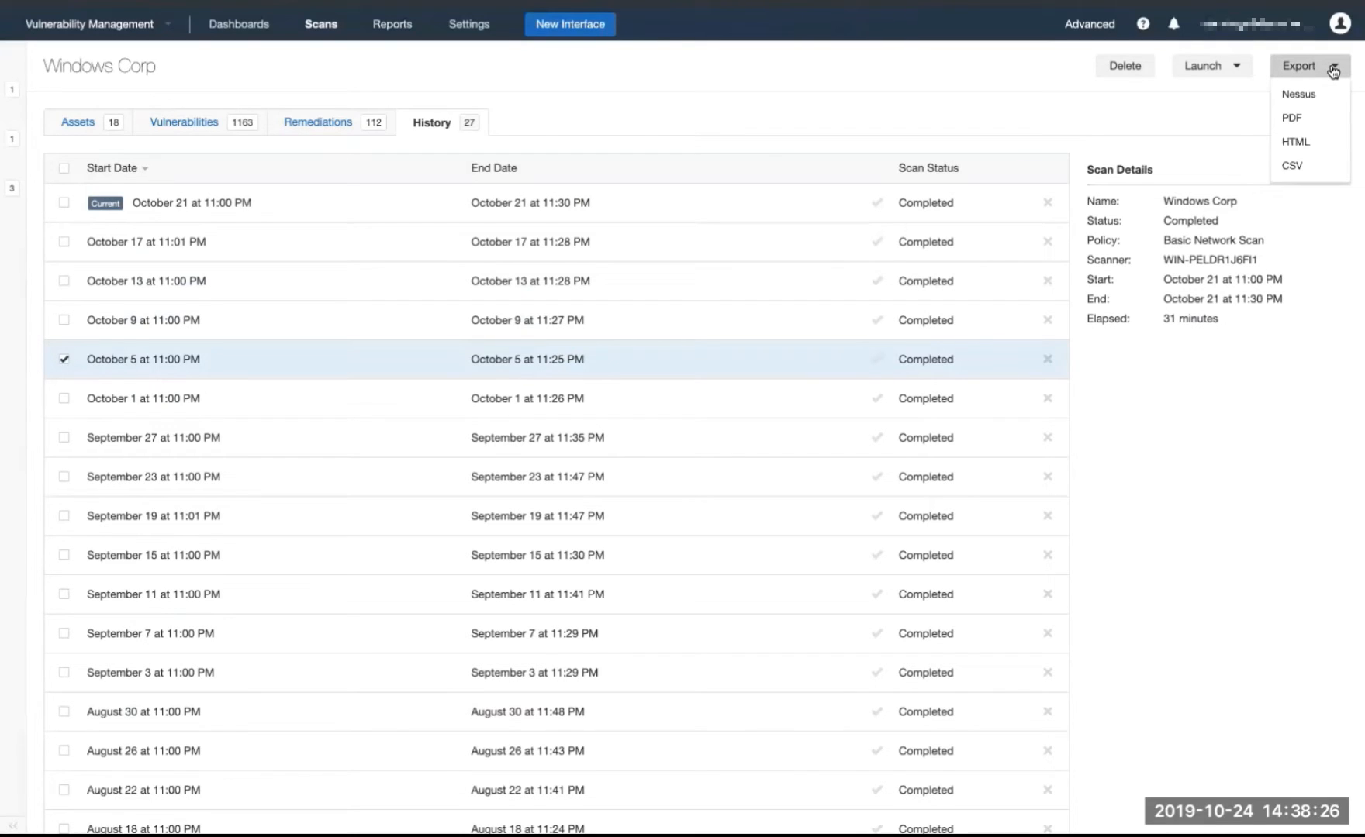
{"action": "mouse_move", "coordinate": [1325, 104]}
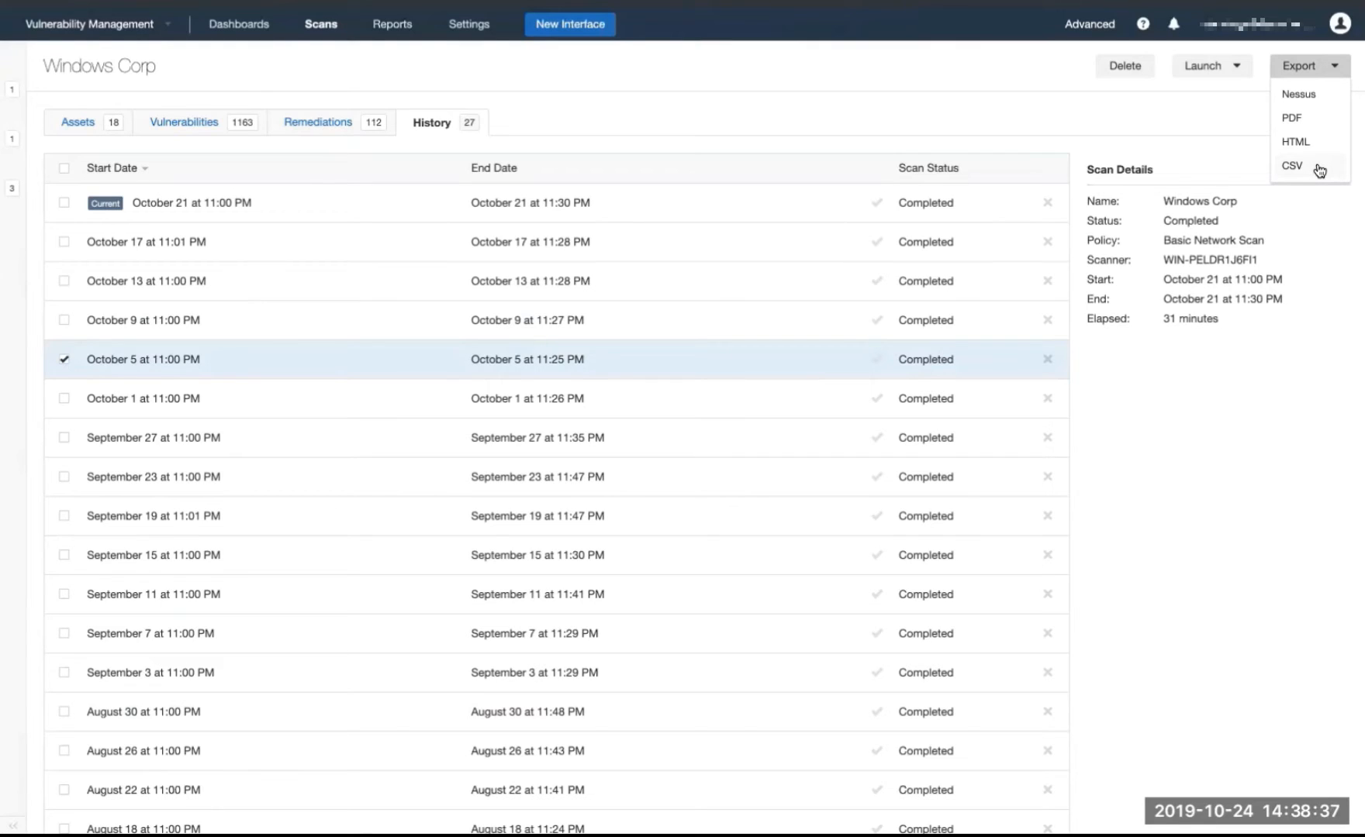
- Download the October 5 run as a CSV file
{"action": "left_click", "coordinate": [1292, 164]}
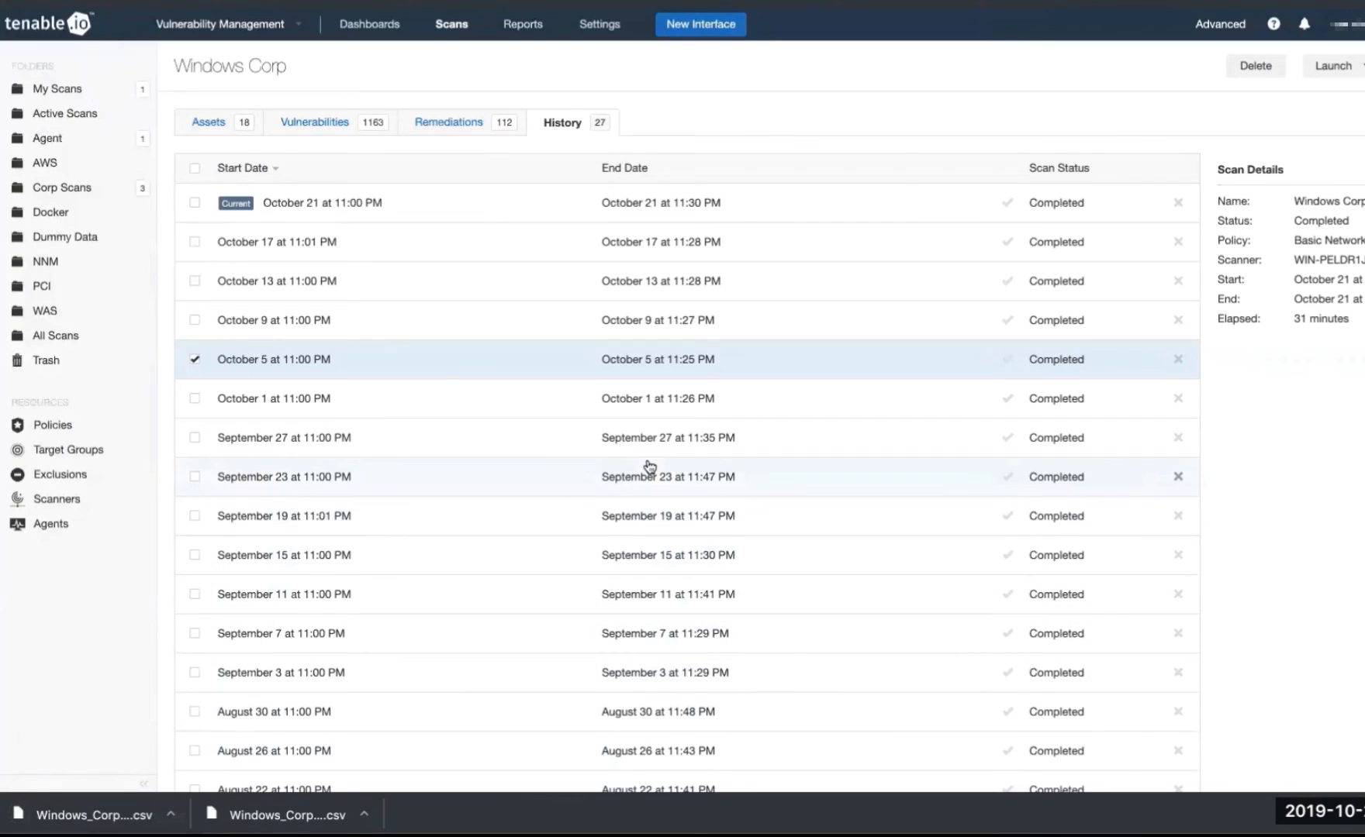
{"action": "mouse_move", "coordinate": [778, 48]}
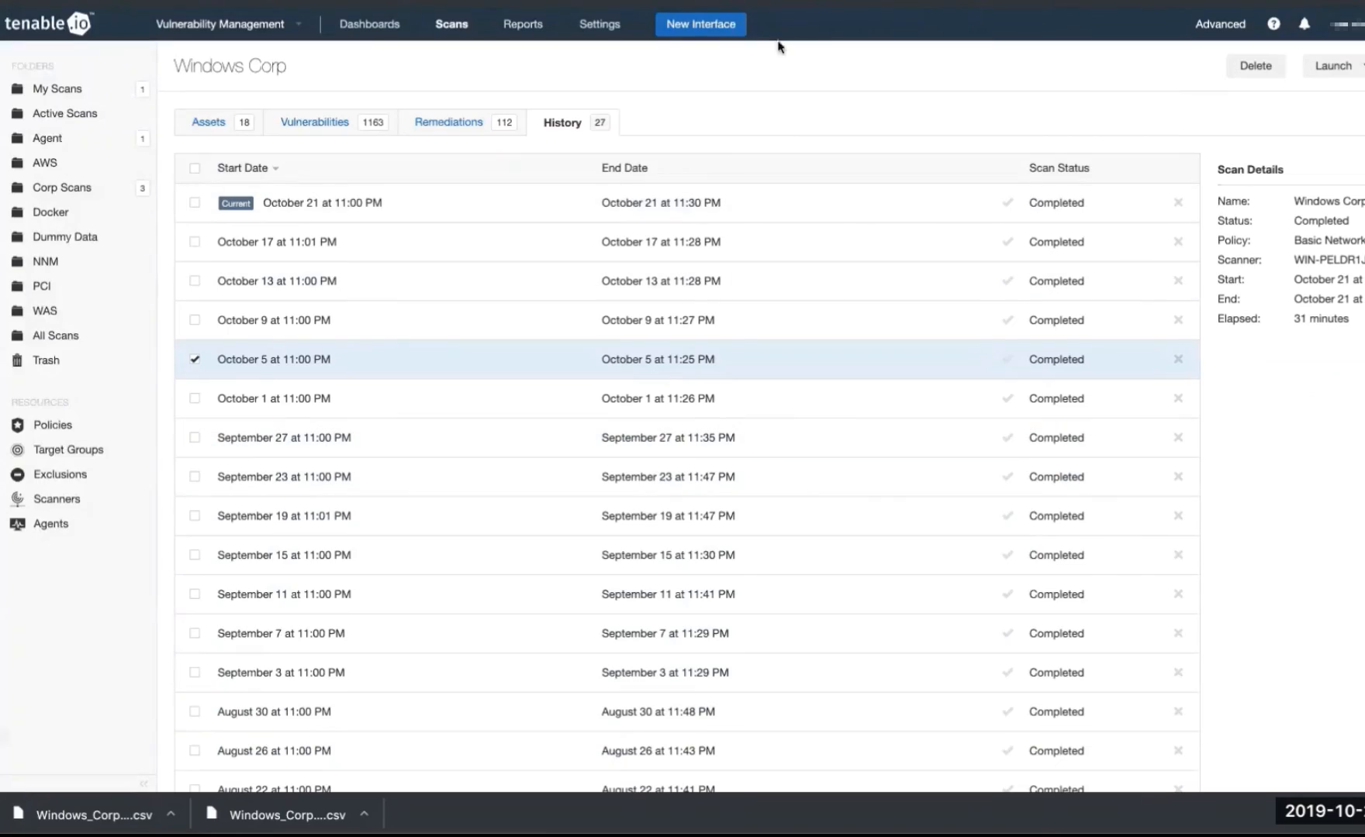